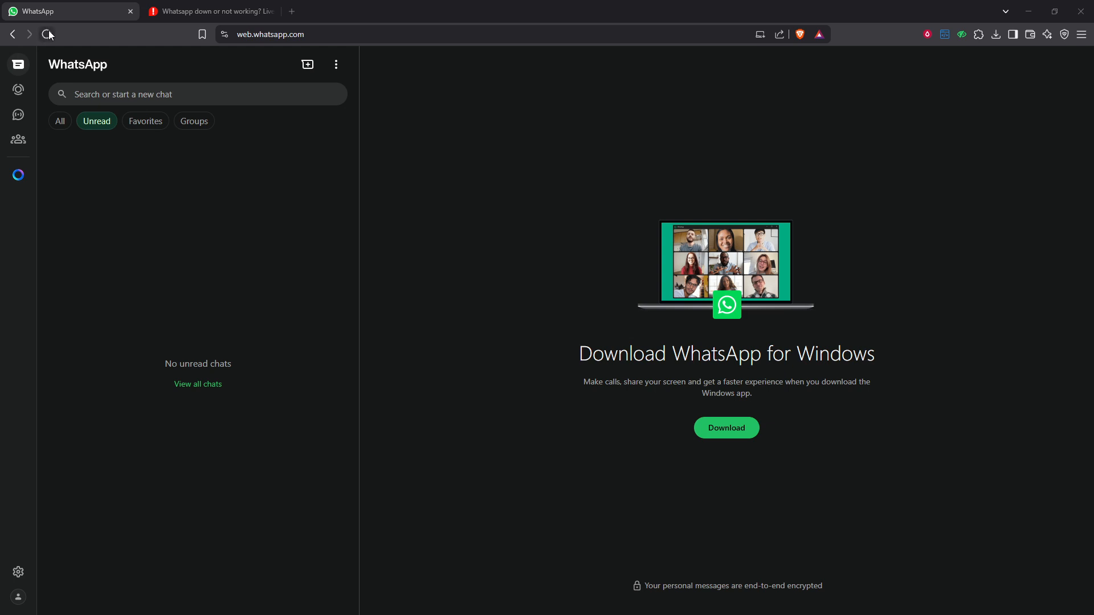
Reload the WhatsApp Web page to replace the empty unread view with the chat list.
{"action": "left_click", "coordinate": [48, 34]}
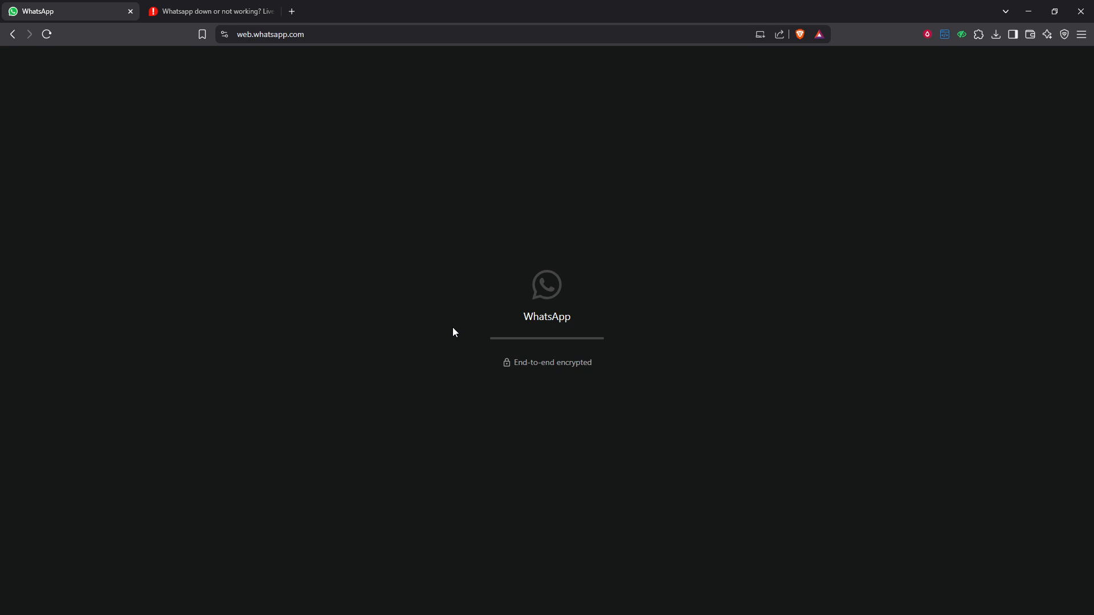
{"action": "mouse_move", "coordinate": [365, 198]}
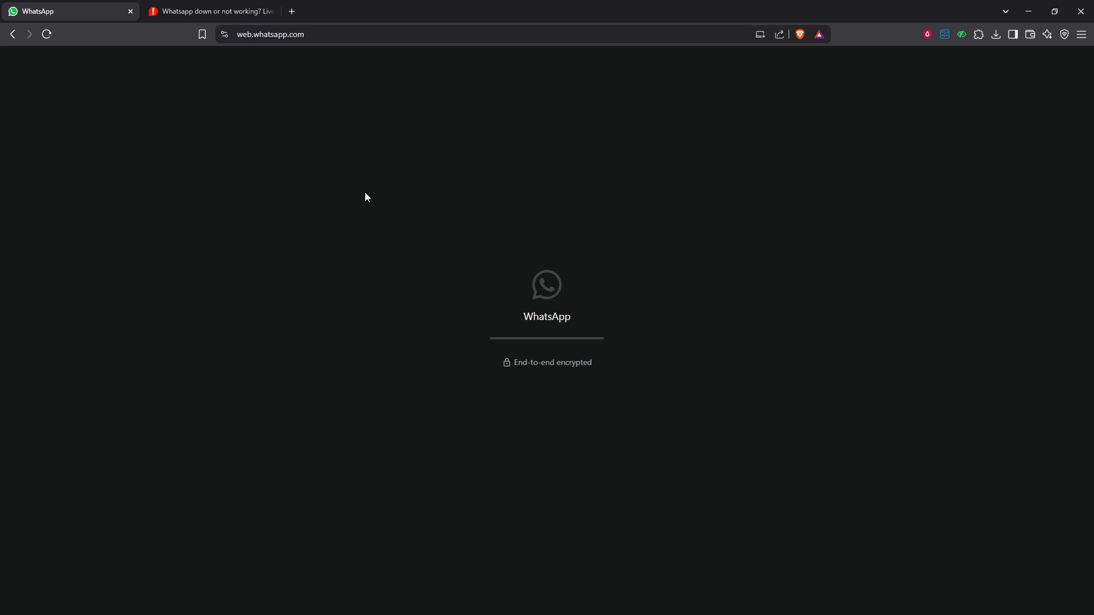
{"action": "mouse_move", "coordinate": [784, 196]}
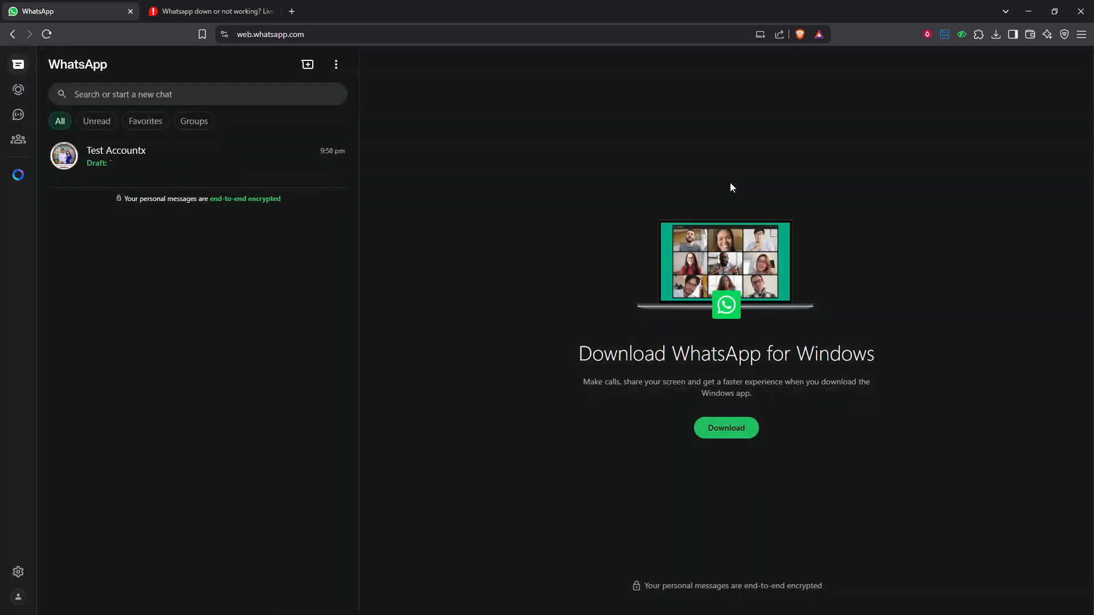
{"action": "mouse_move", "coordinate": [555, 143]}
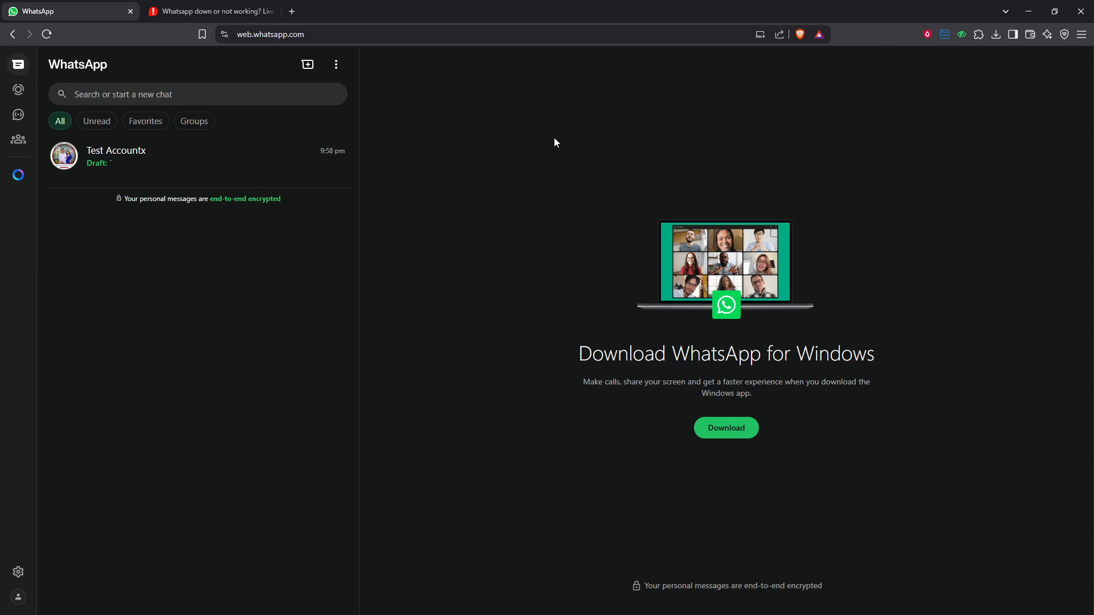
{"action": "mouse_move", "coordinate": [569, 149]}
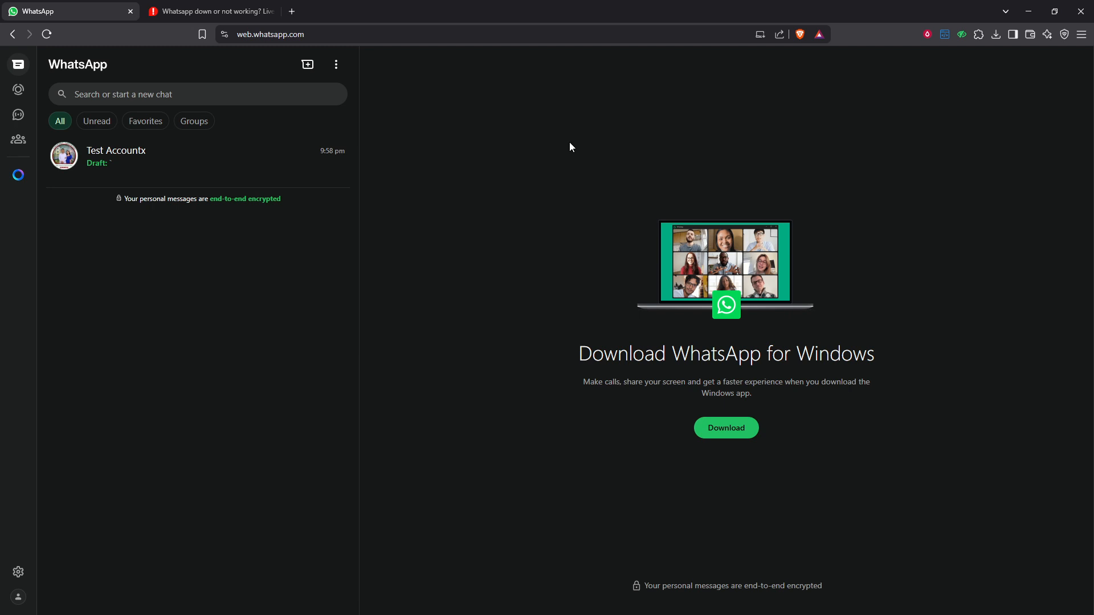
{"action": "mouse_move", "coordinate": [578, 143]}
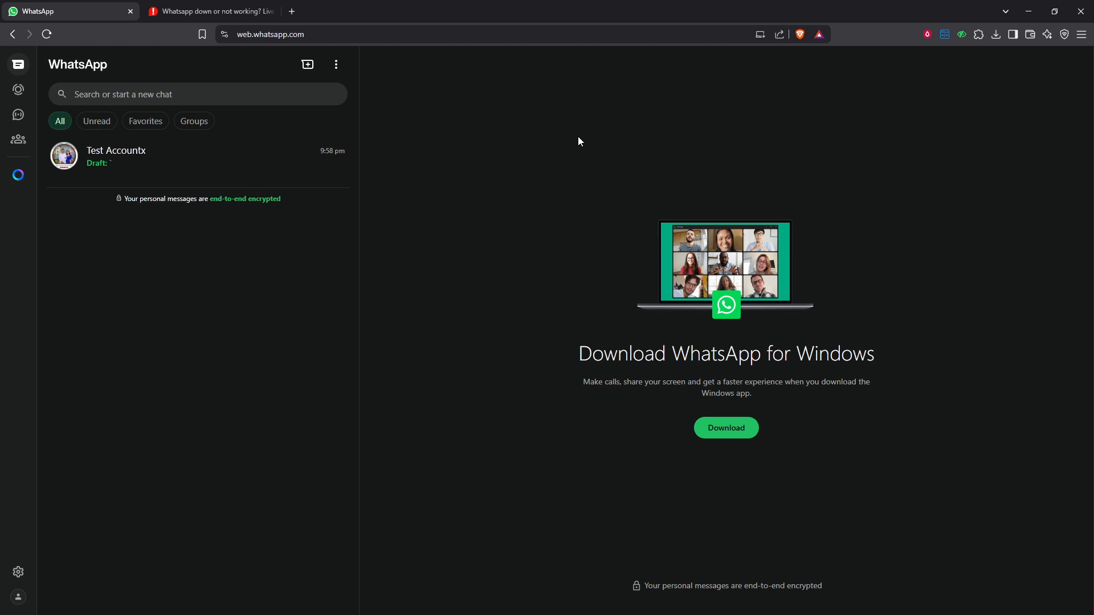
{"action": "mouse_move", "coordinate": [1054, 118]}
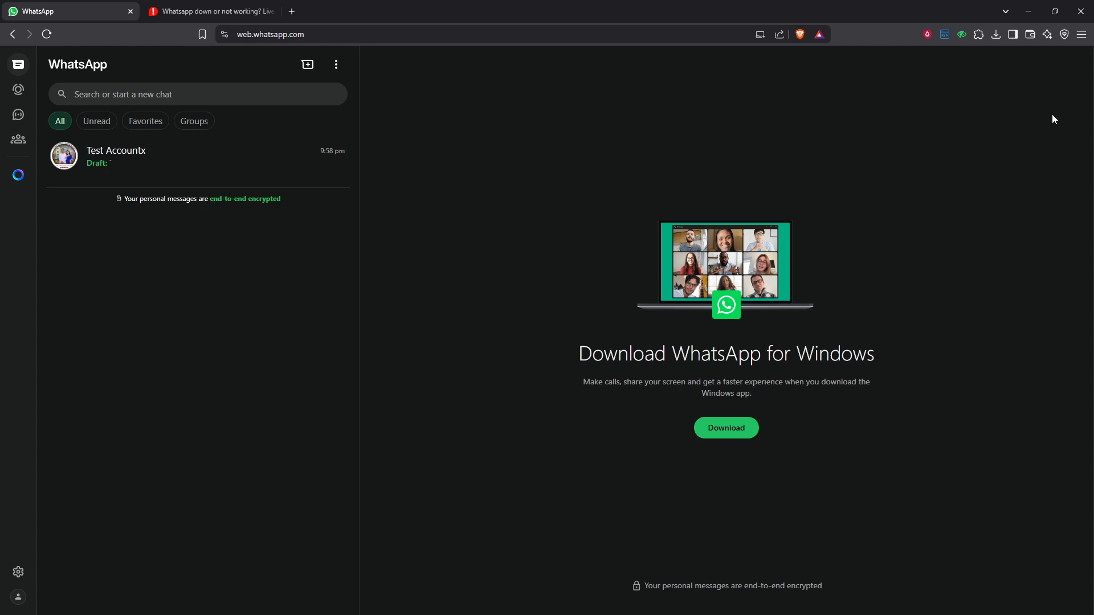
From Brave's menu and Settings, open Delete browsing data with history, cookies and cache checked.
{"action": "left_click", "coordinate": [1082, 33]}
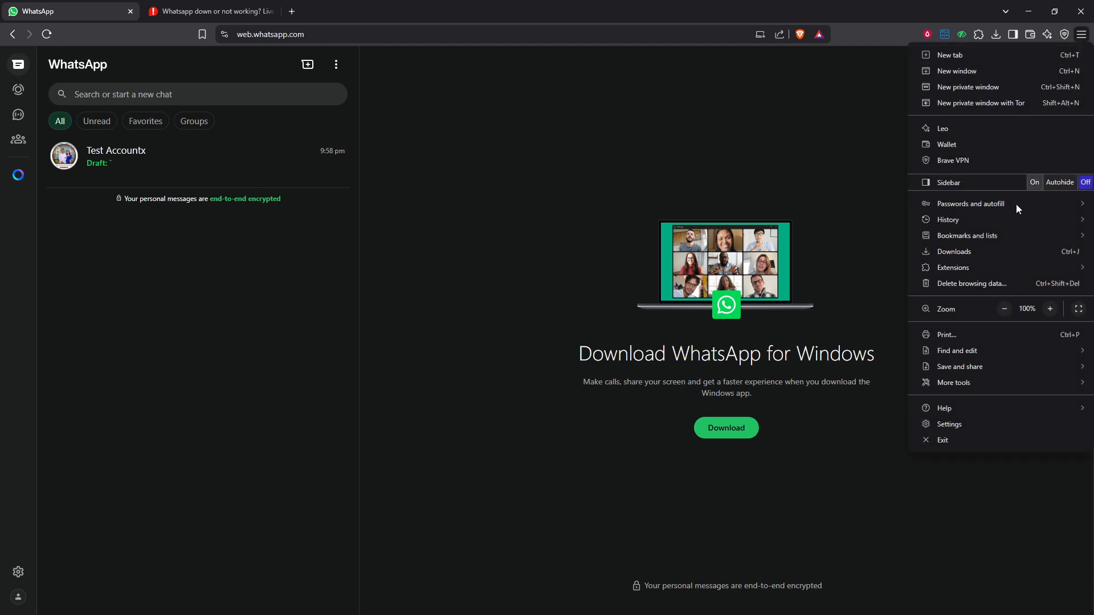
{"action": "left_click", "coordinate": [948, 411]}
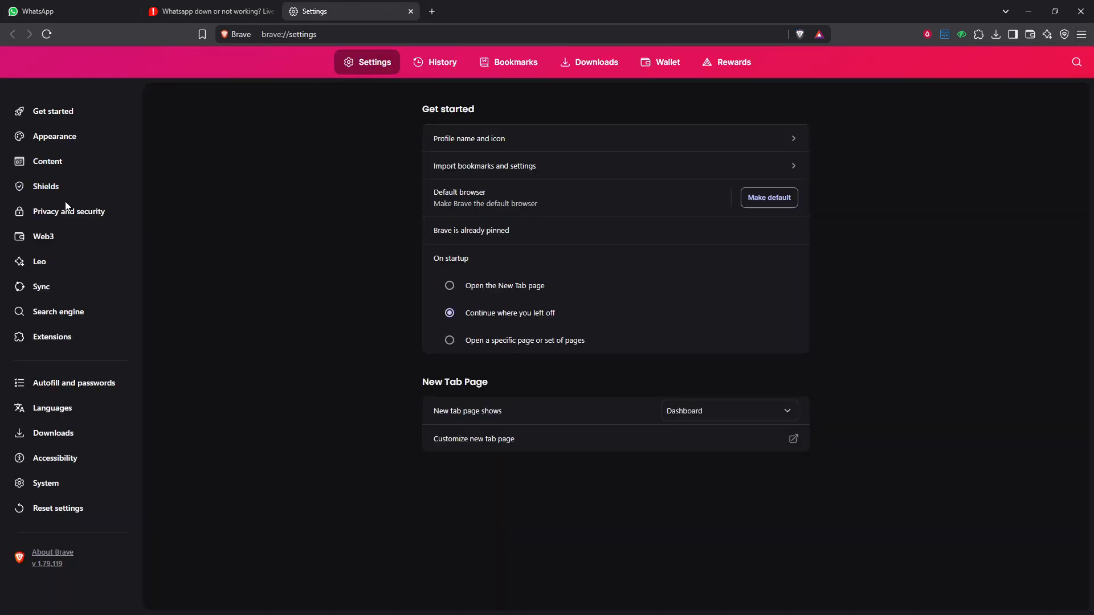
{"action": "left_click", "coordinate": [69, 211]}
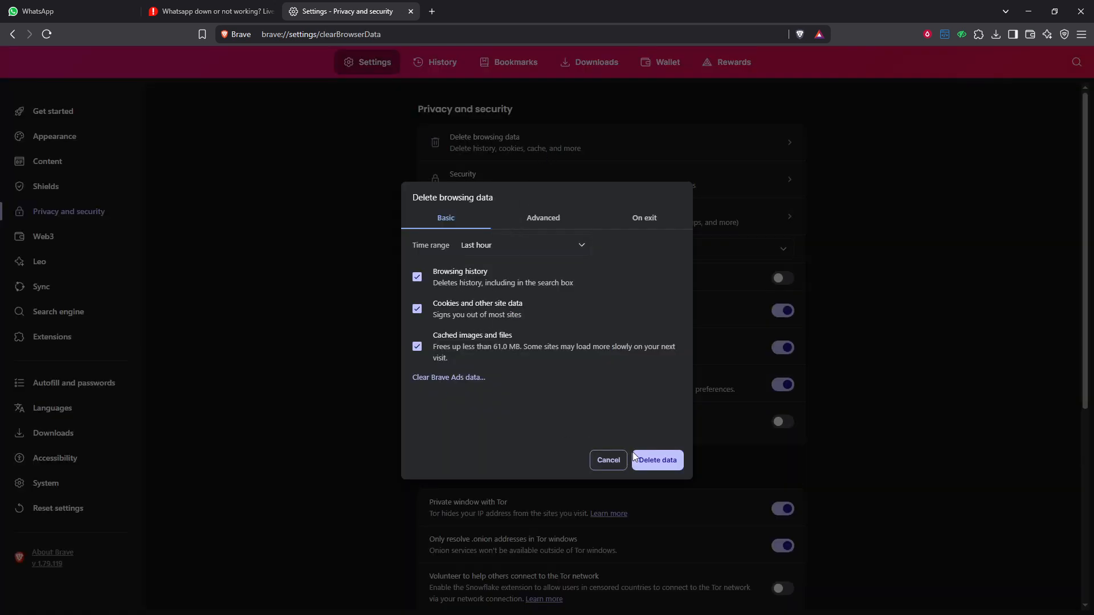
{"action": "mouse_move", "coordinate": [583, 340]}
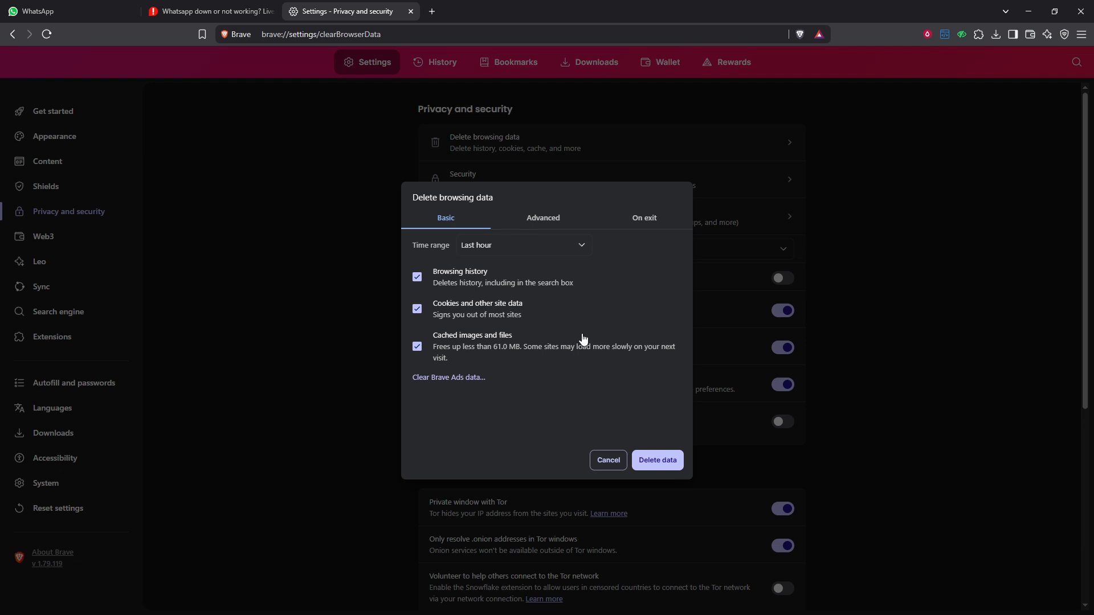
{"action": "mouse_move", "coordinate": [253, 146]}
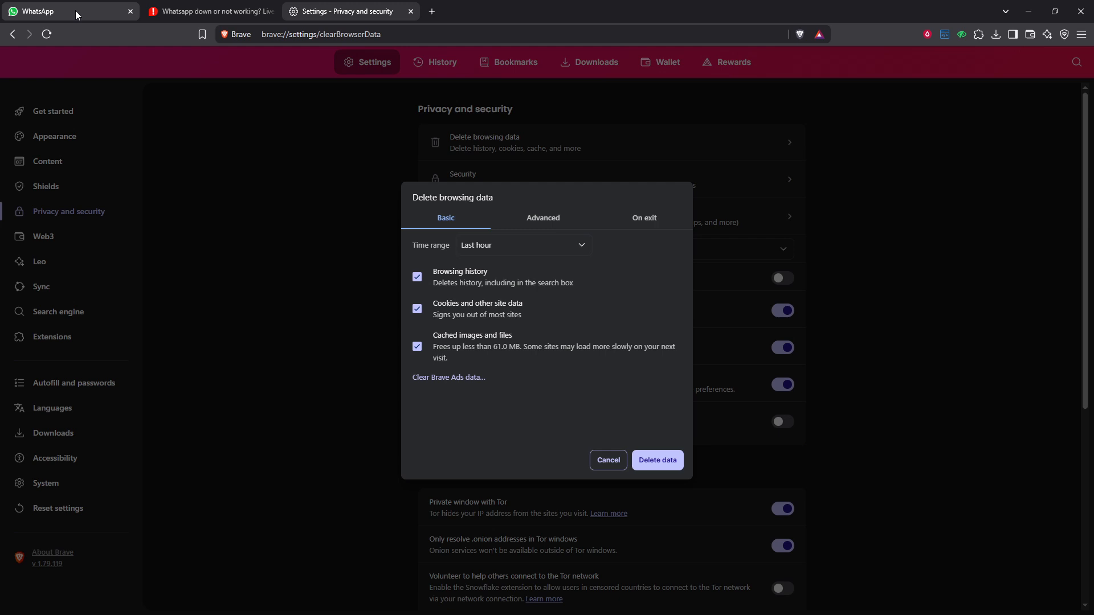
Return to the WhatsApp Web tab and view which extensions can access the site.
{"action": "left_click", "coordinate": [63, 11]}
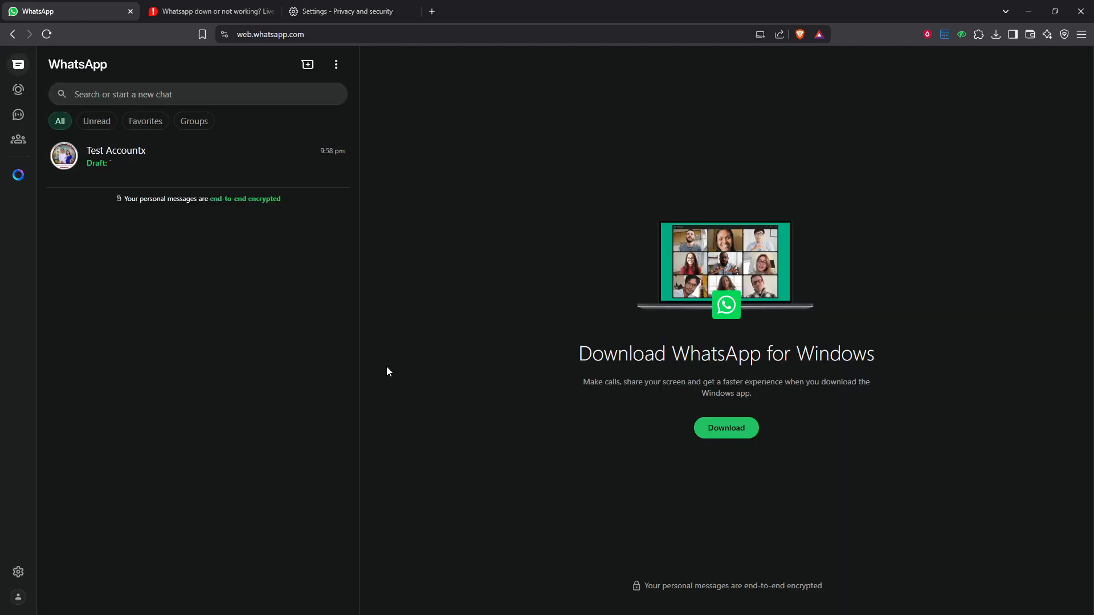
{"action": "mouse_move", "coordinate": [314, 382]}
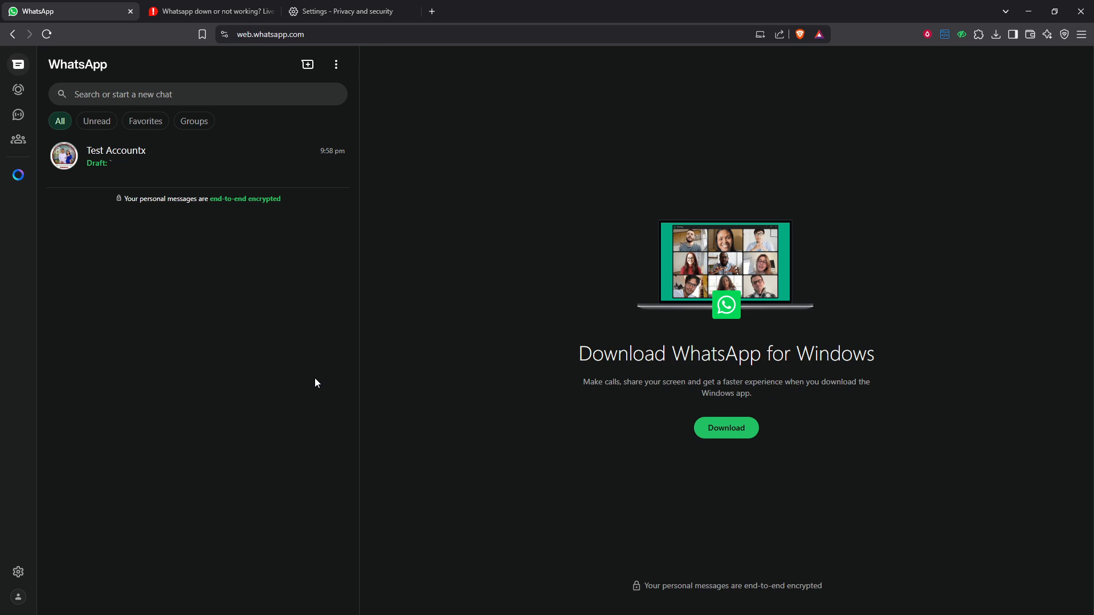
{"action": "mouse_move", "coordinate": [313, 388]}
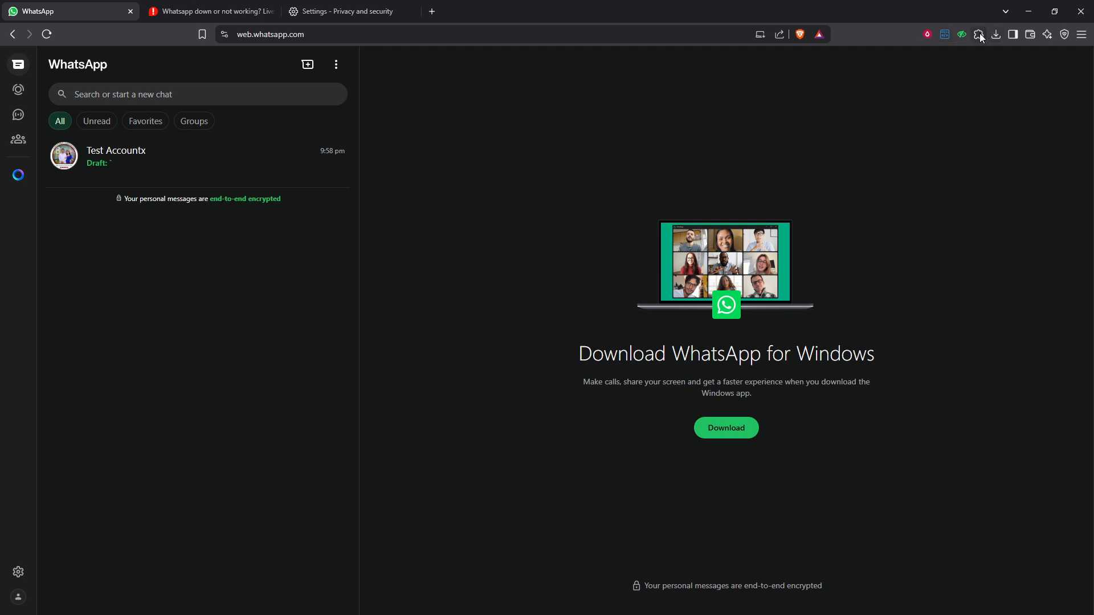
{"action": "left_click", "coordinate": [978, 34]}
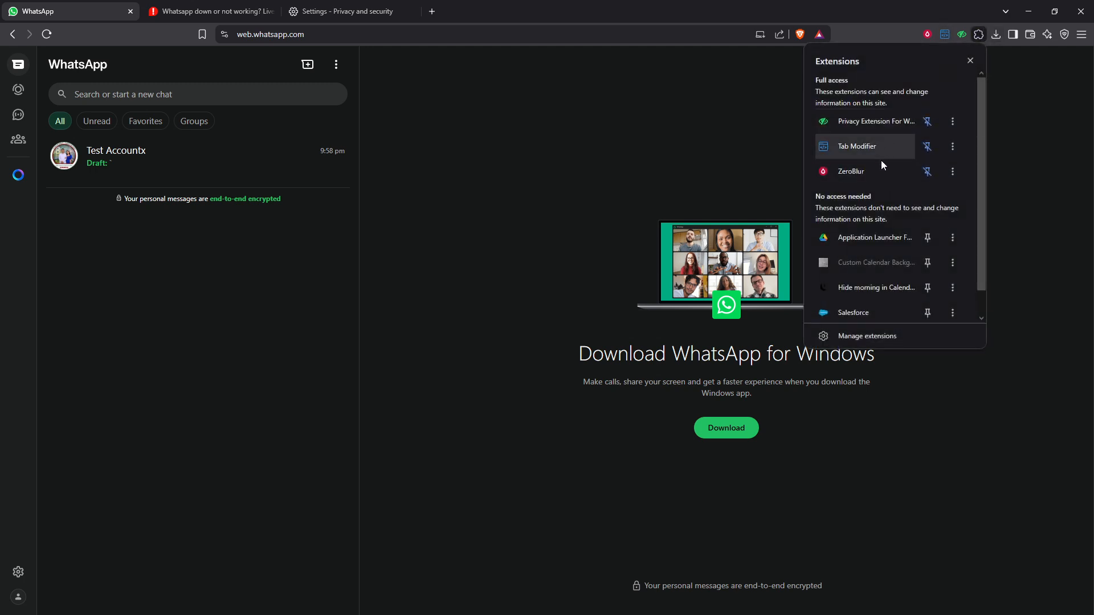
{"action": "mouse_move", "coordinate": [910, 189]}
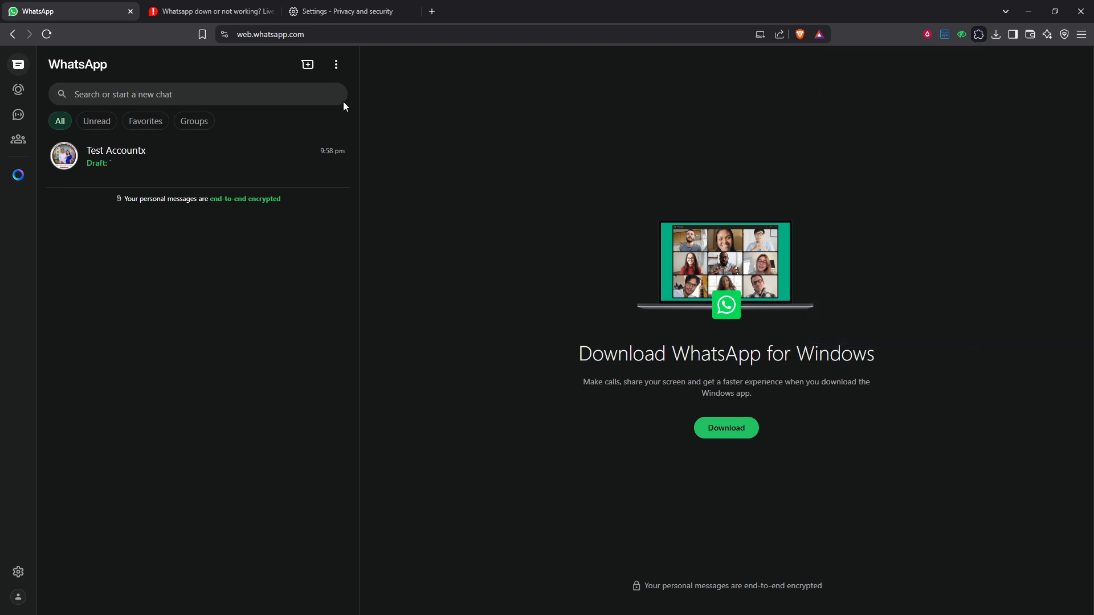
{"action": "left_click", "coordinate": [335, 64]}
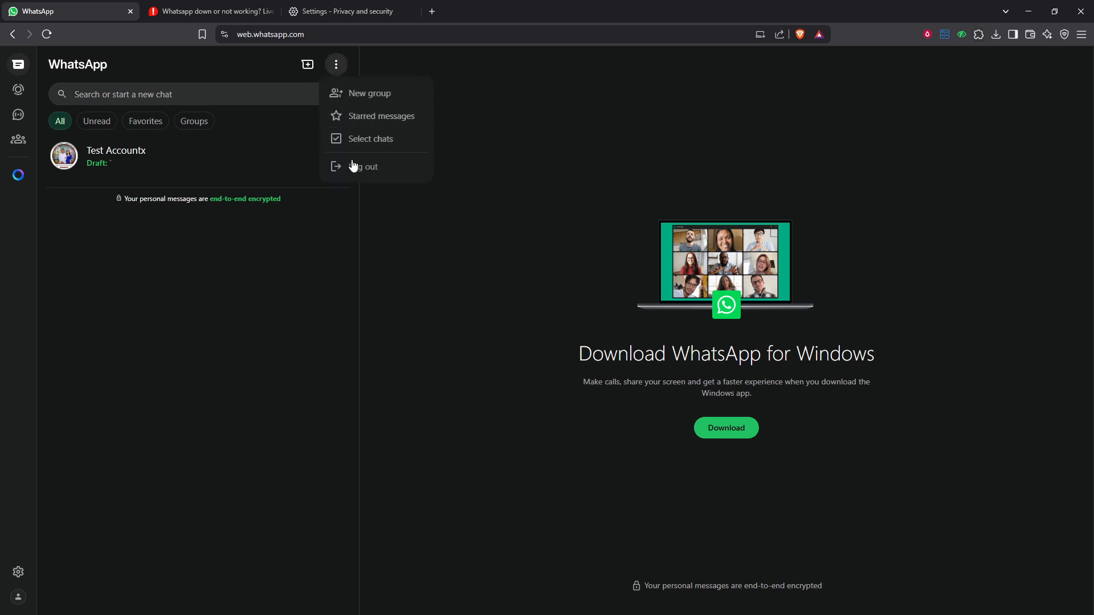
{"action": "mouse_move", "coordinate": [374, 171]}
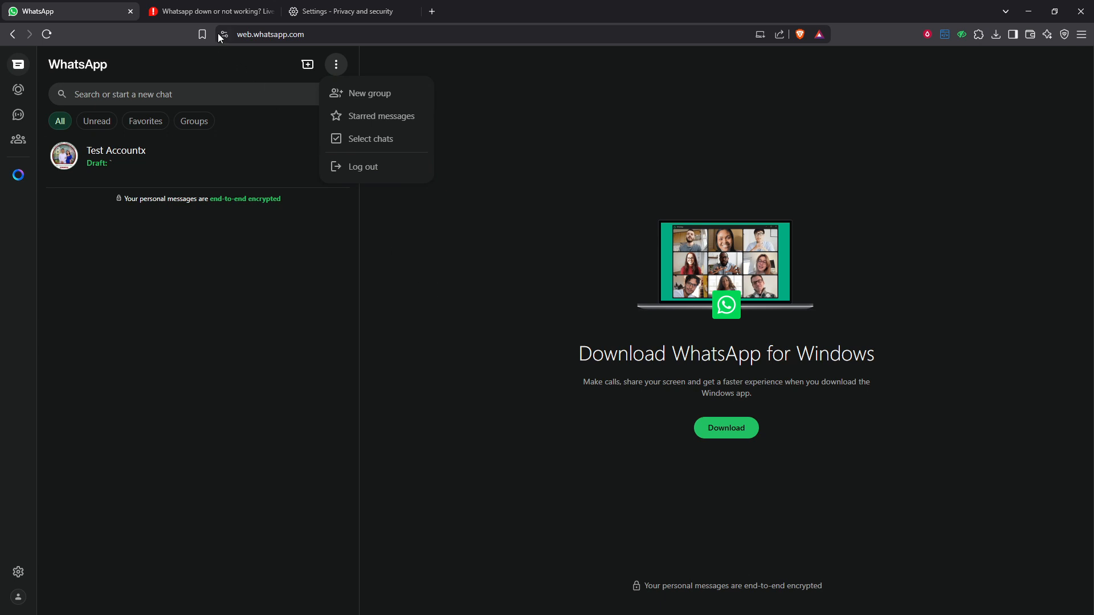
{"action": "mouse_move", "coordinate": [517, 143]}
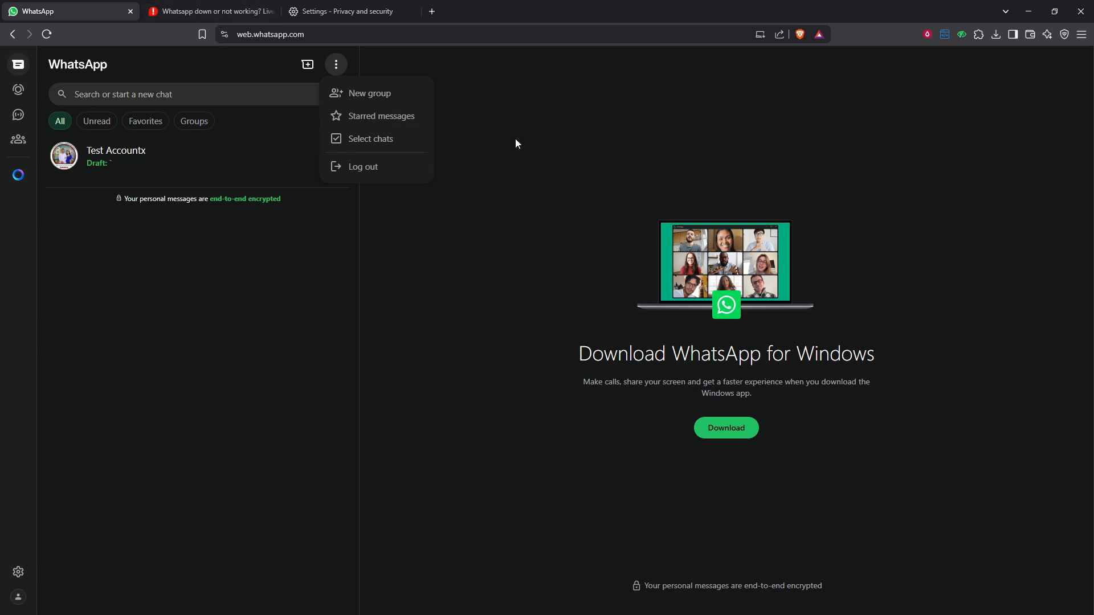
{"action": "left_click", "coordinate": [336, 64]}
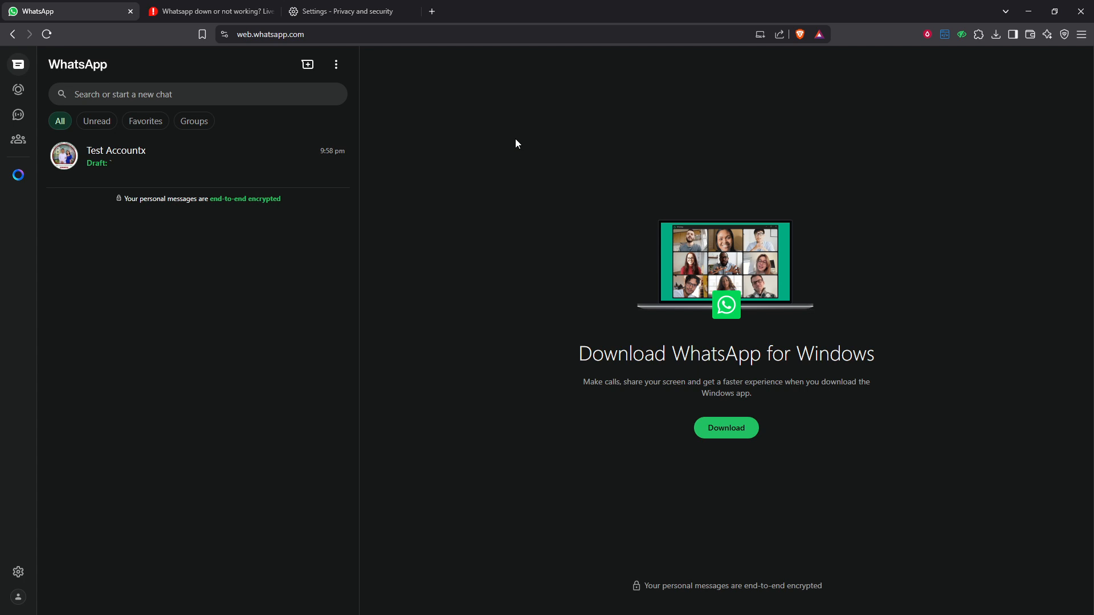
{"action": "mouse_move", "coordinate": [516, 272]}
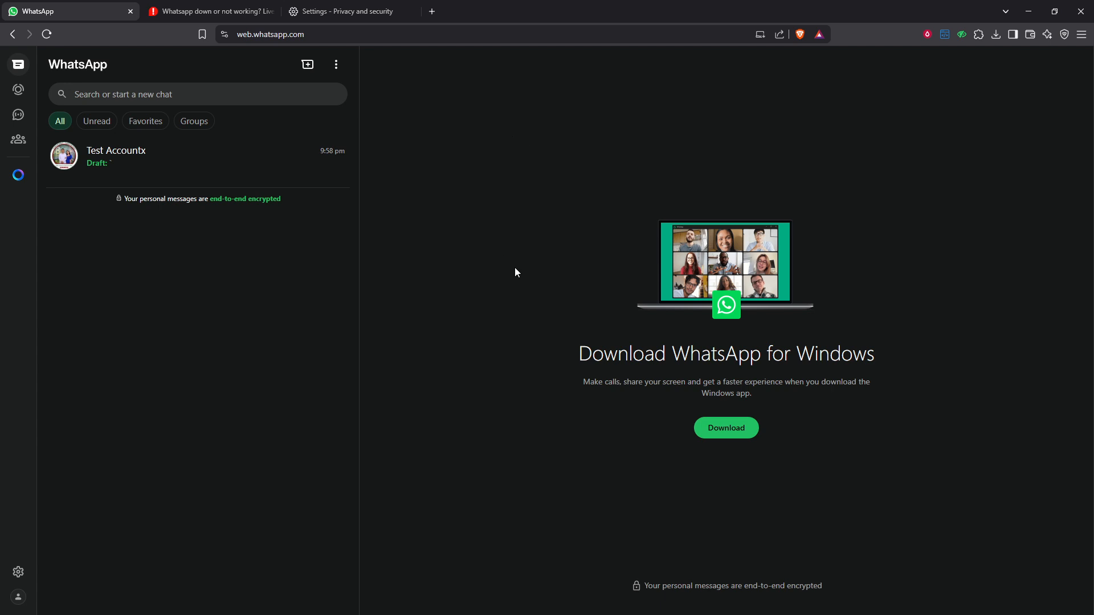
{"action": "mouse_move", "coordinate": [518, 246]}
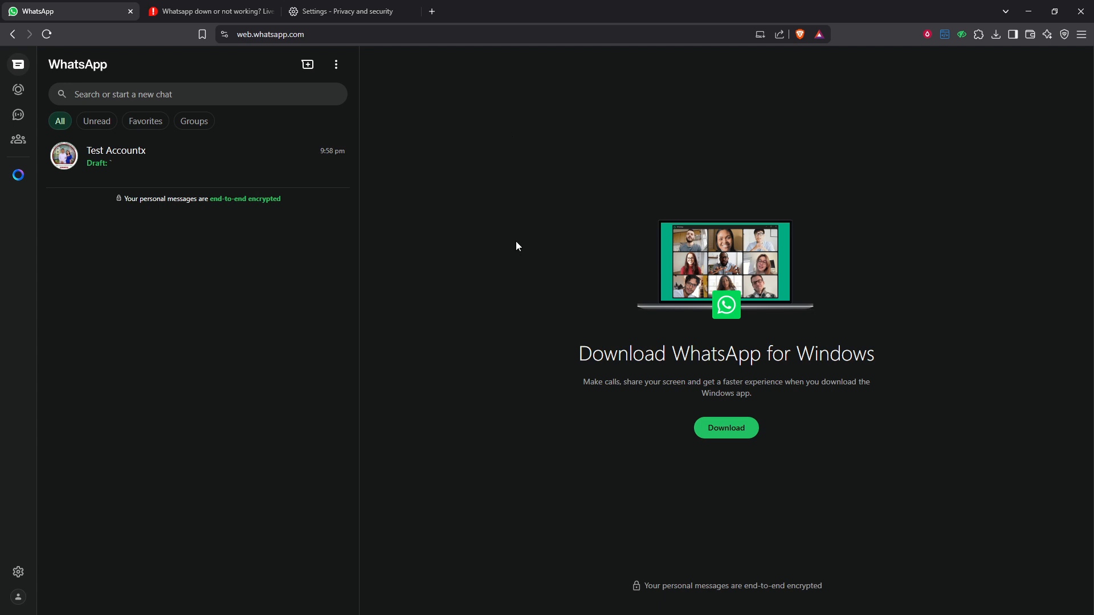